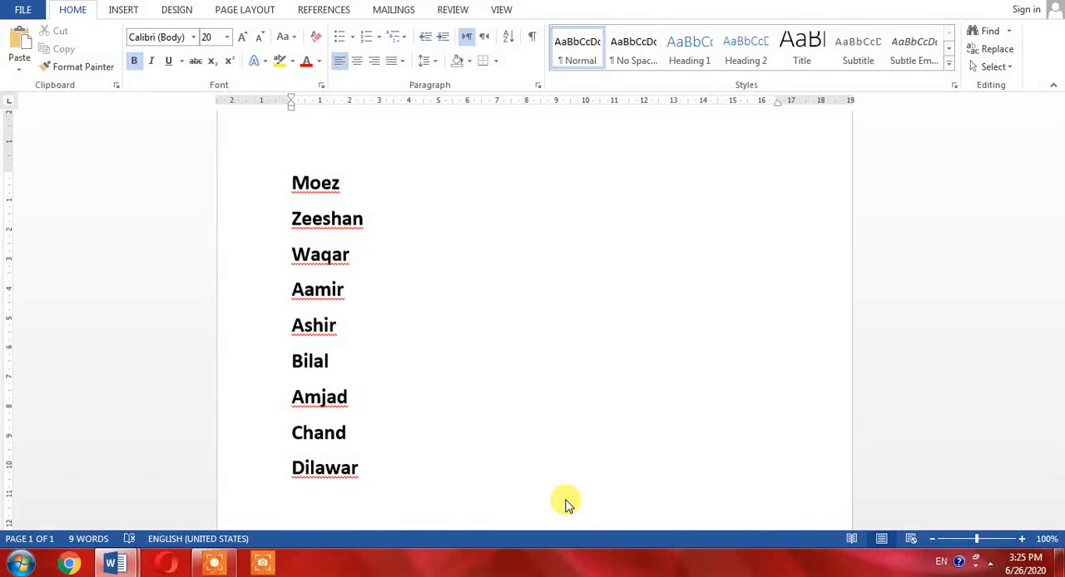
Sort the nine bold names ascending by paragraph text, from Aamir to Zeeshan
{"action": "left_click", "coordinate": [343, 288]}
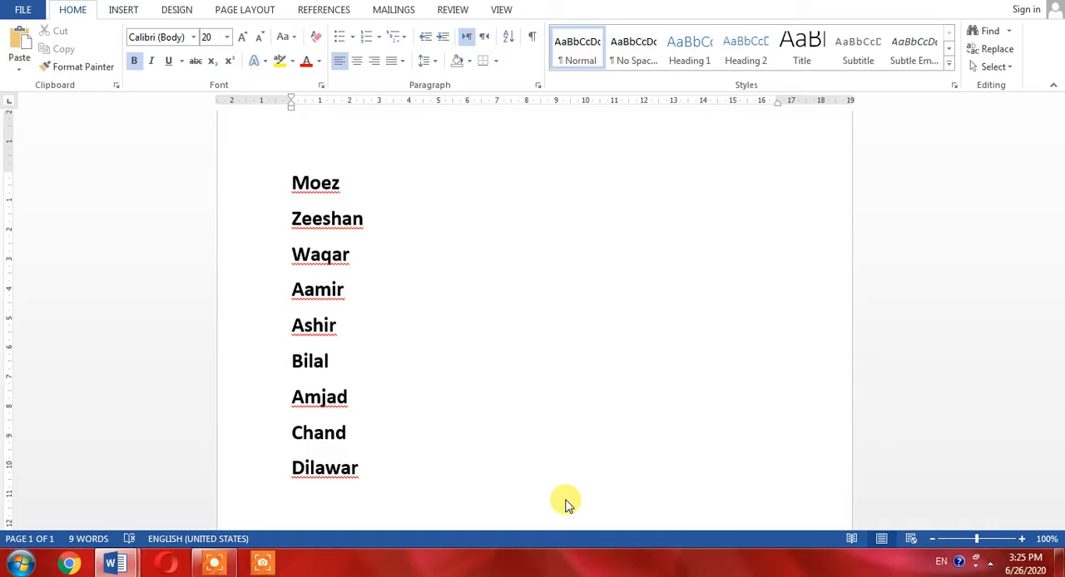
{"action": "left_click", "coordinate": [344, 289]}
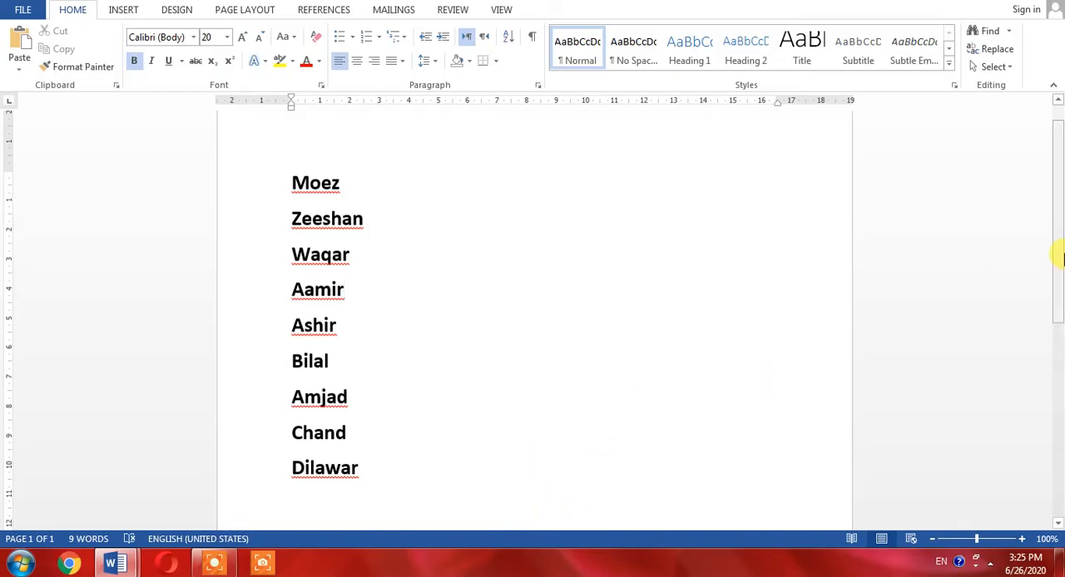
{"action": "scroll", "scroll_direction": "up", "scroll_amount": 3}
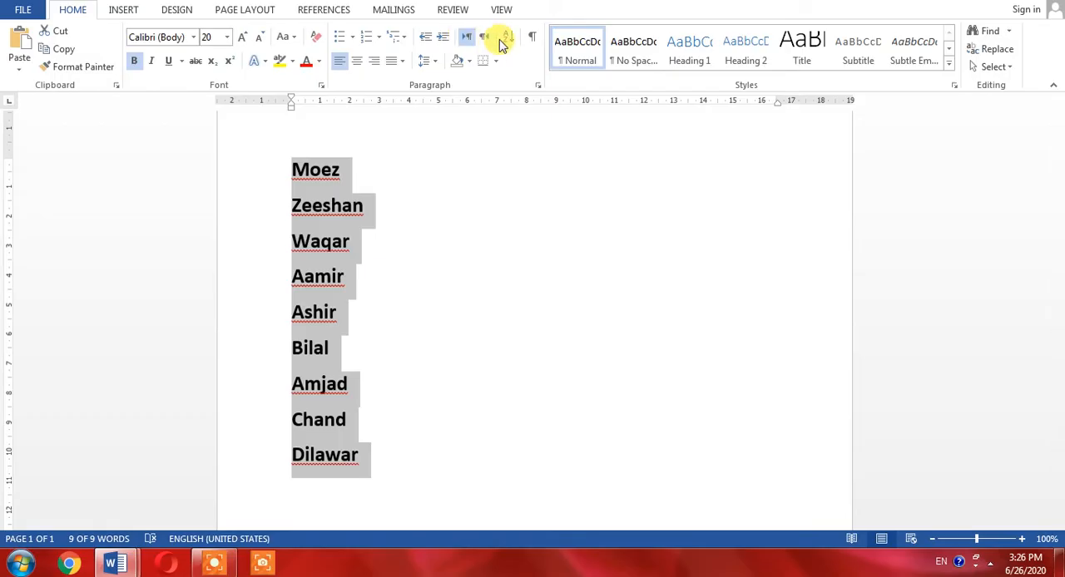
{"action": "mouse_move", "coordinate": [482, 39]}
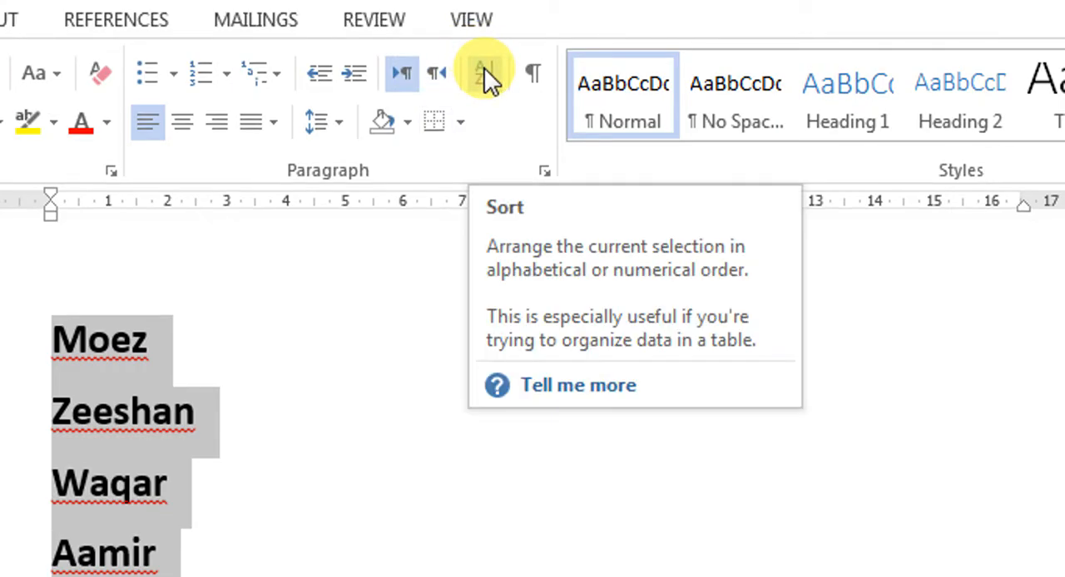
{"action": "left_click", "coordinate": [483, 73]}
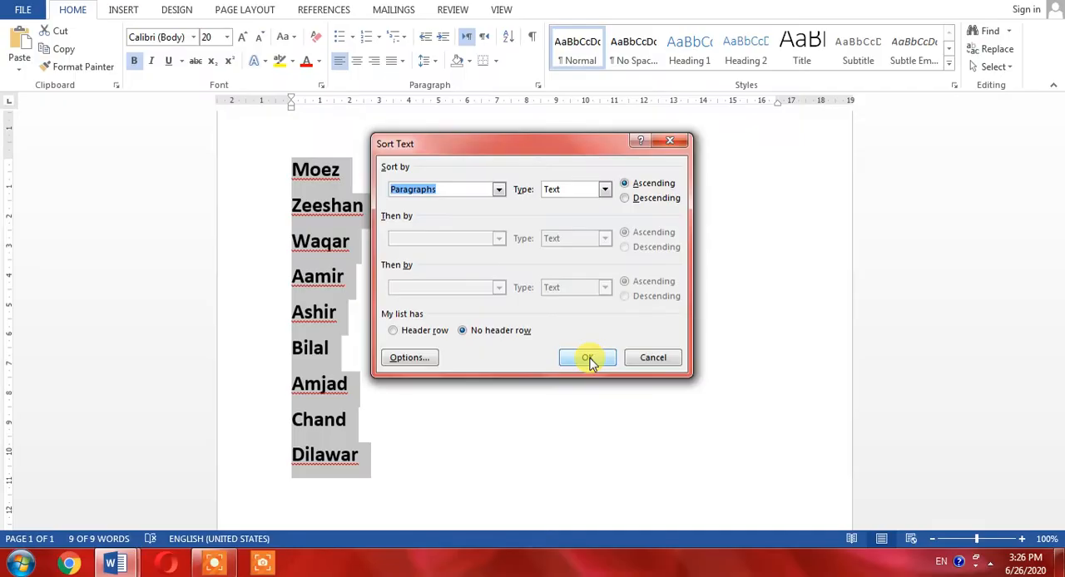
{"action": "left_click", "coordinate": [587, 358]}
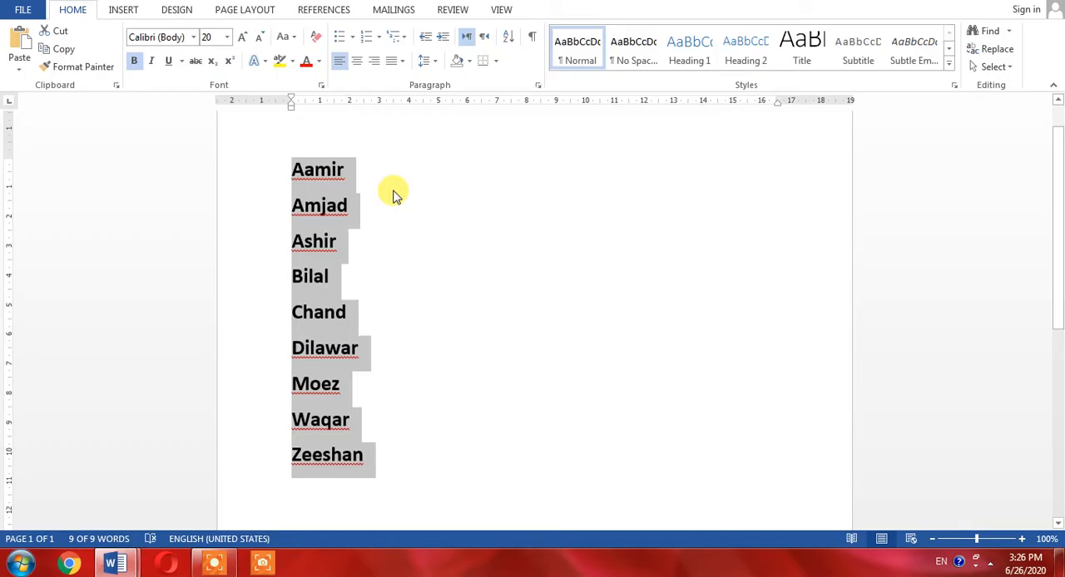
{"action": "left_click", "coordinate": [293, 170]}
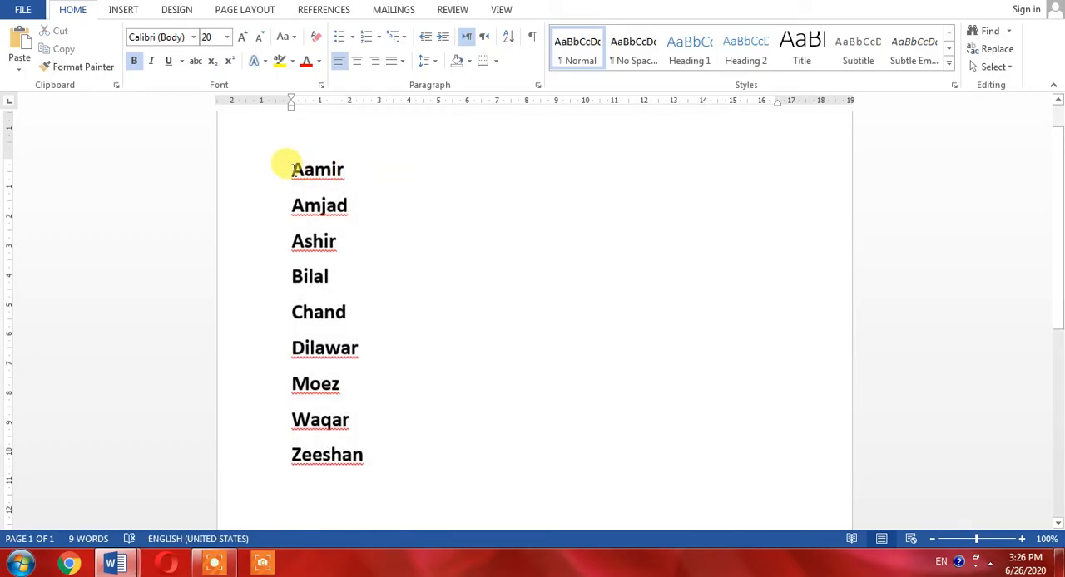
Switch from the names list to the Document1 window with the student table
{"action": "left_click", "coordinate": [342, 170]}
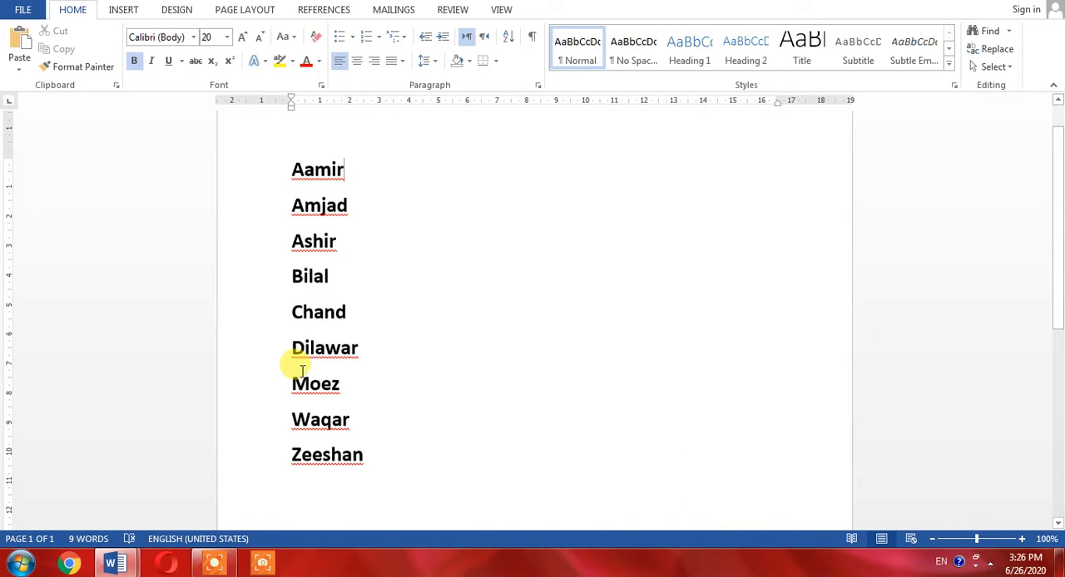
{"action": "mouse_move", "coordinate": [114, 563]}
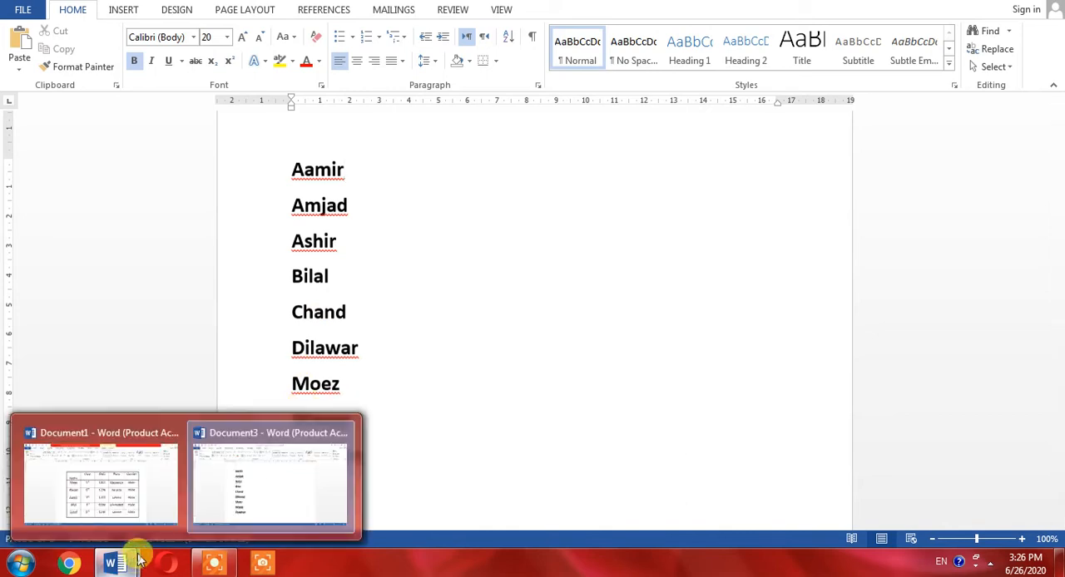
{"action": "left_click", "coordinate": [99, 478]}
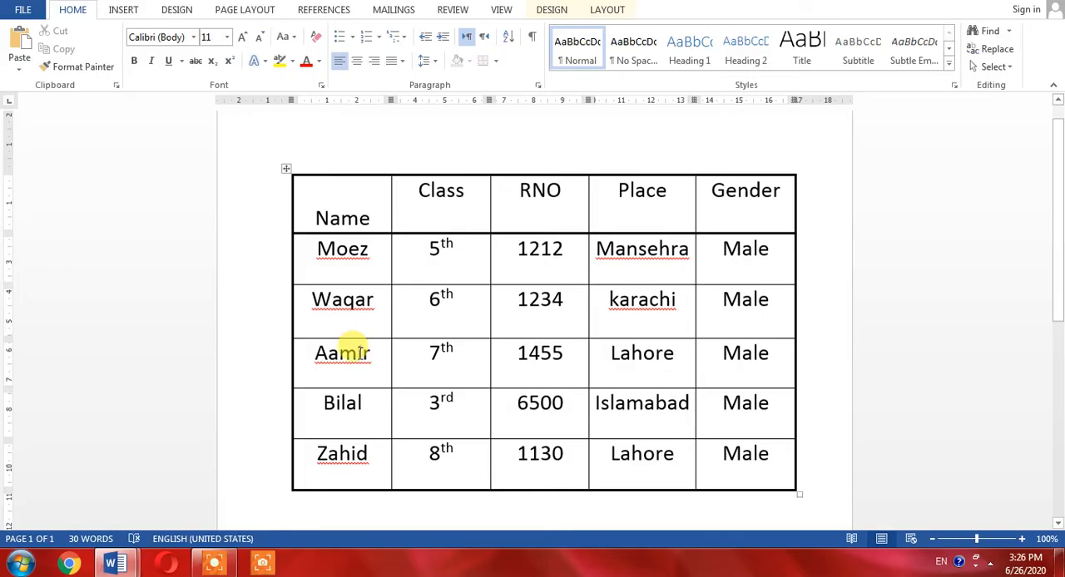
{"action": "mouse_move", "coordinate": [307, 368]}
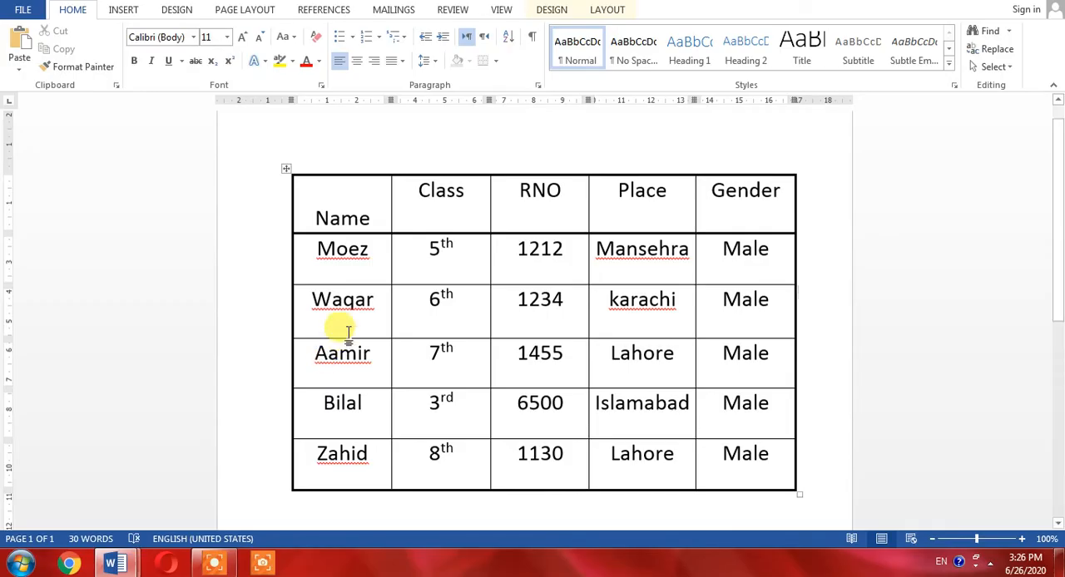
Sort the student table rows by Column 1 (Name), Text, Ascending, Aamir to Zahid
{"action": "left_click_drag", "start_coordinate": [342, 249], "coordinate": [342, 453]}
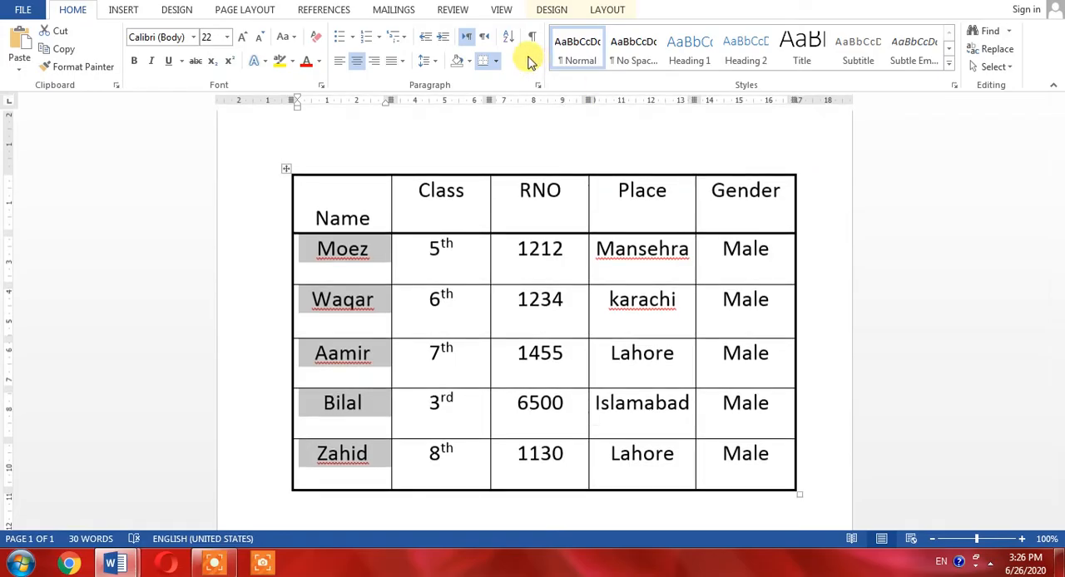
{"action": "mouse_move", "coordinate": [508, 38]}
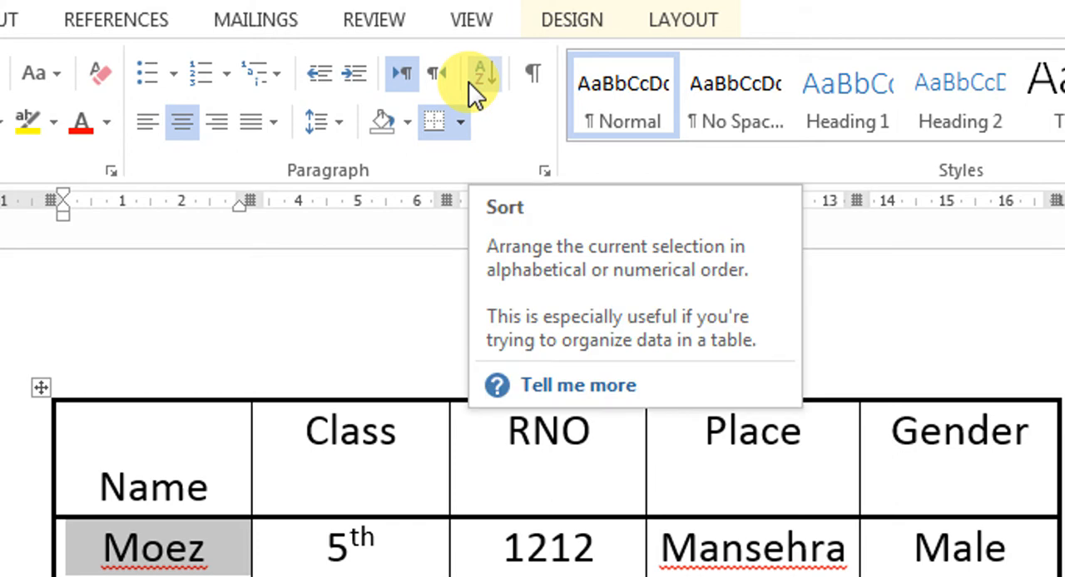
{"action": "left_click", "coordinate": [481, 73]}
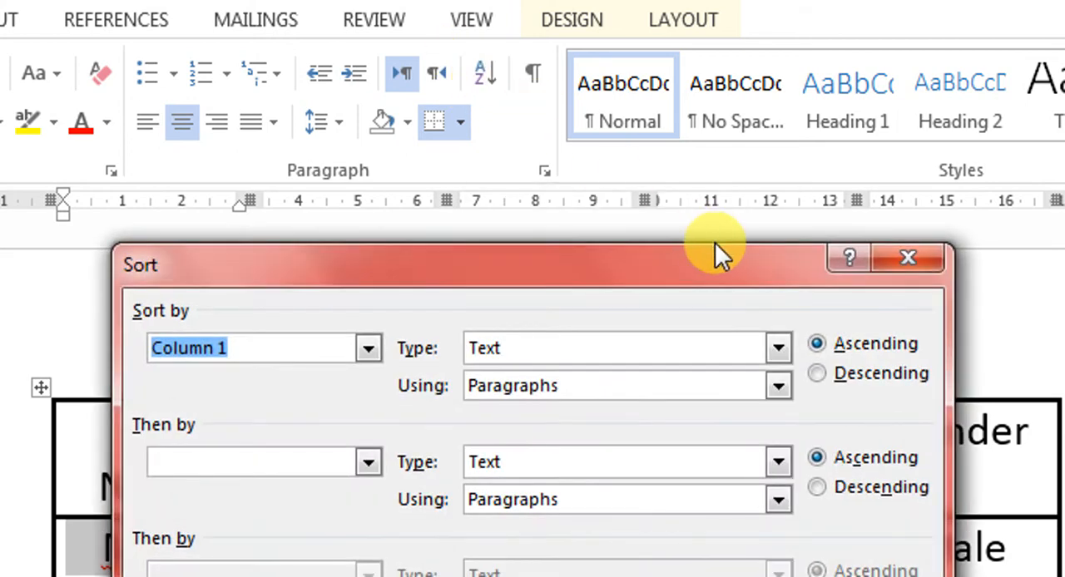
{"action": "mouse_move", "coordinate": [816, 343]}
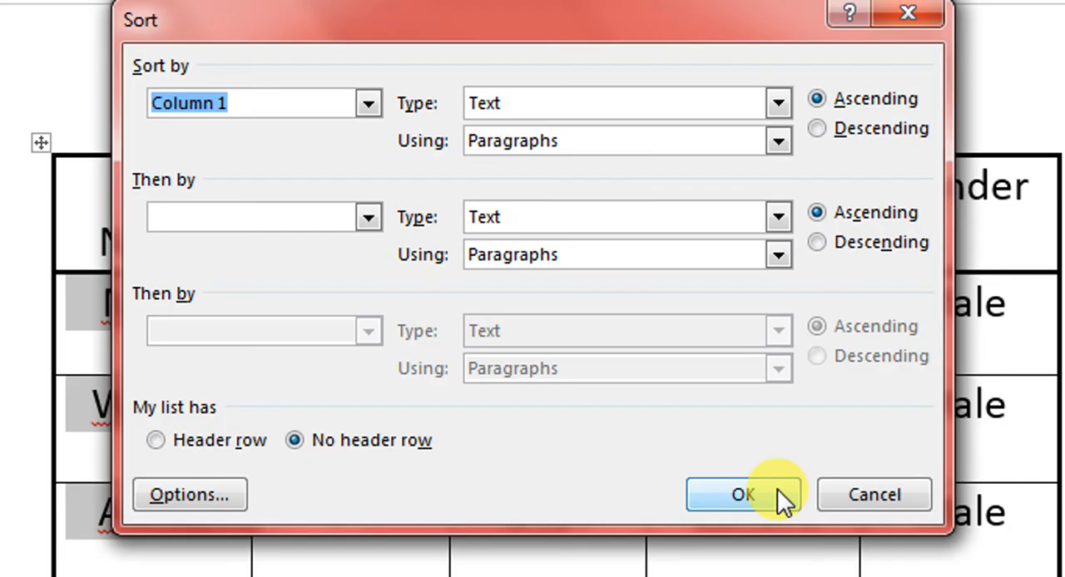
{"action": "left_click", "coordinate": [742, 494]}
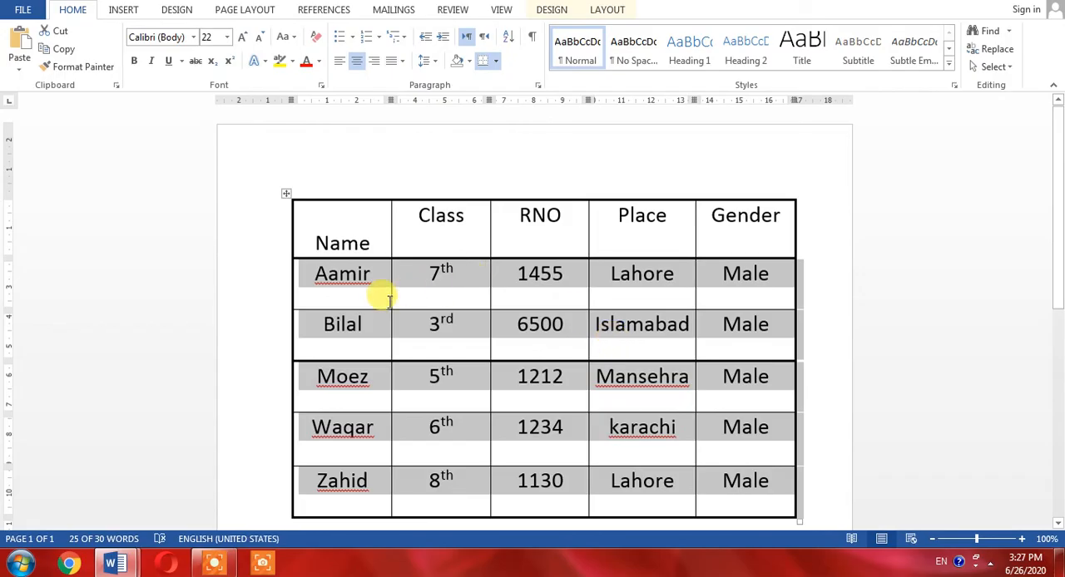